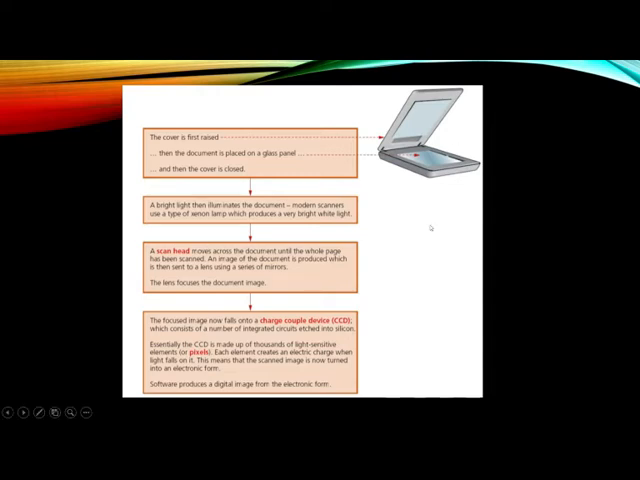
pyautogui.moveTo(288, 290)
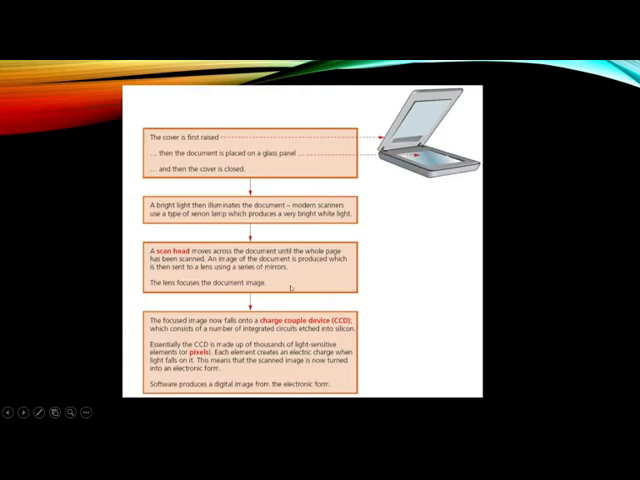
pyautogui.moveTo(385, 320)
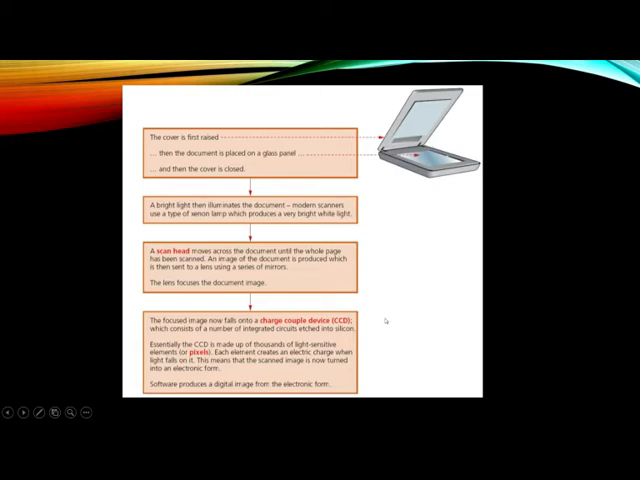
pyautogui.moveTo(262, 142)
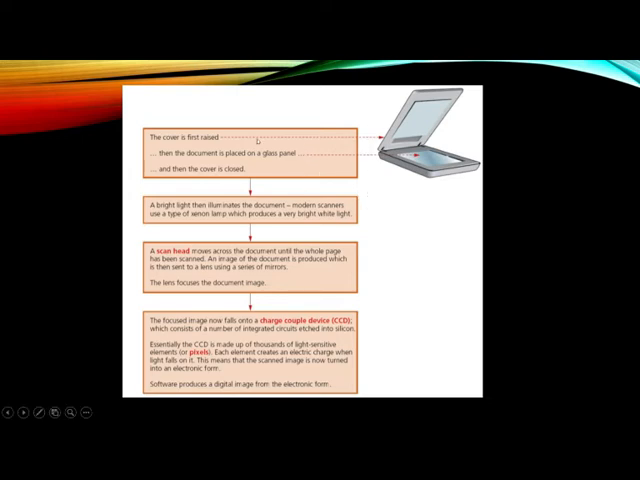